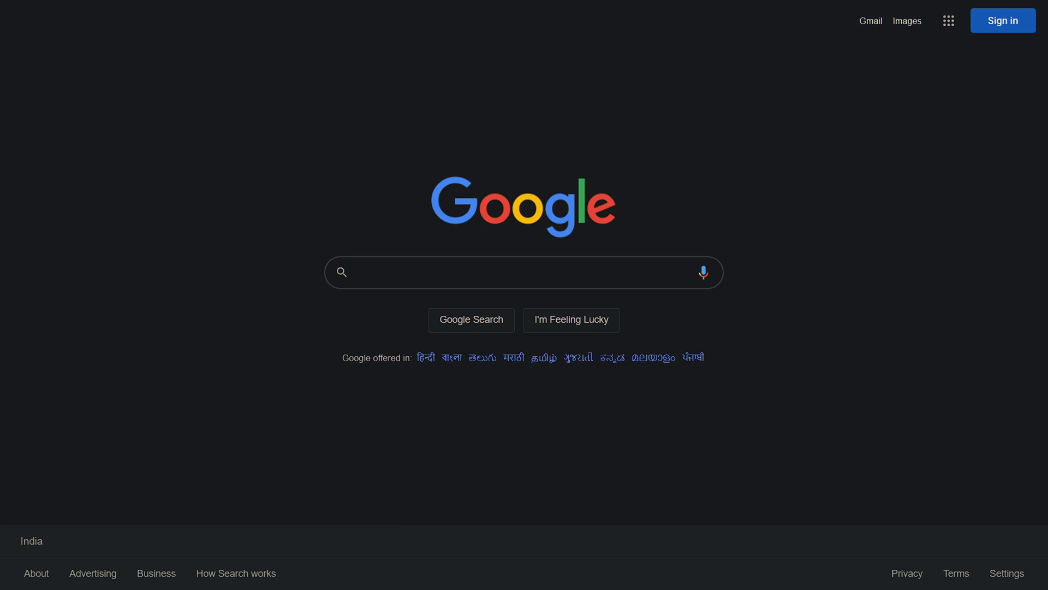
# Search Google for 'ubuntu' and reach the ubuntu.com website
pyautogui.write('ubuntu')
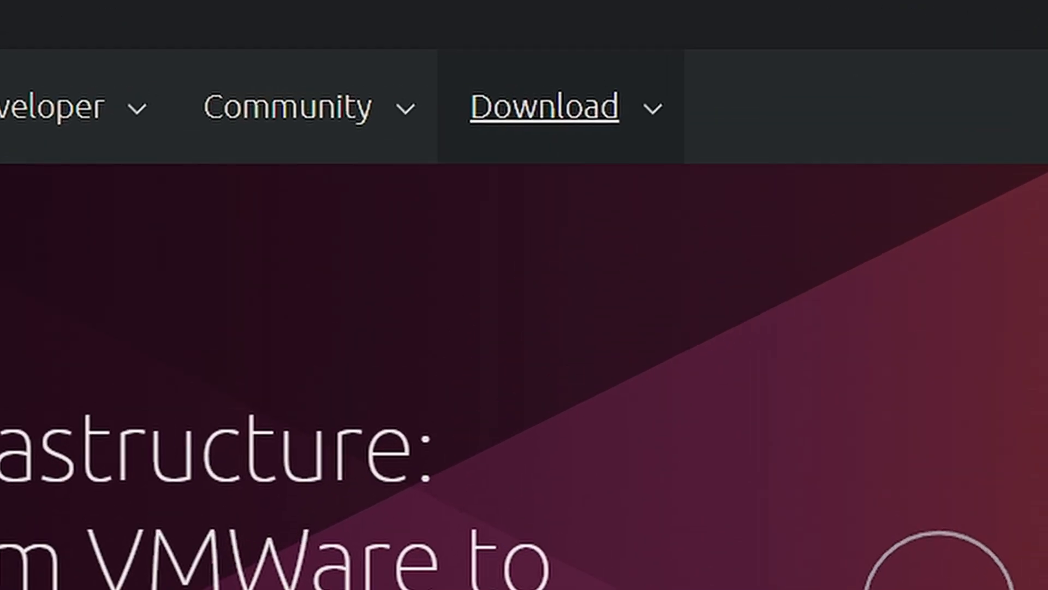
# Request the Ubuntu Desktop 22.04 LTS download from the site's Download menu
pyautogui.click(545, 107)
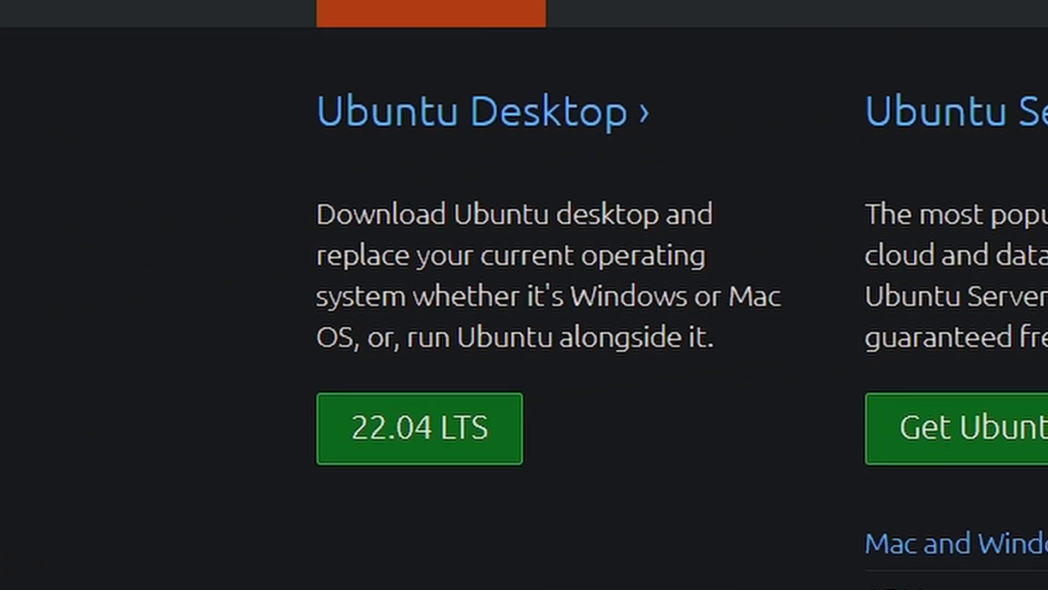
pyautogui.click(418, 428)
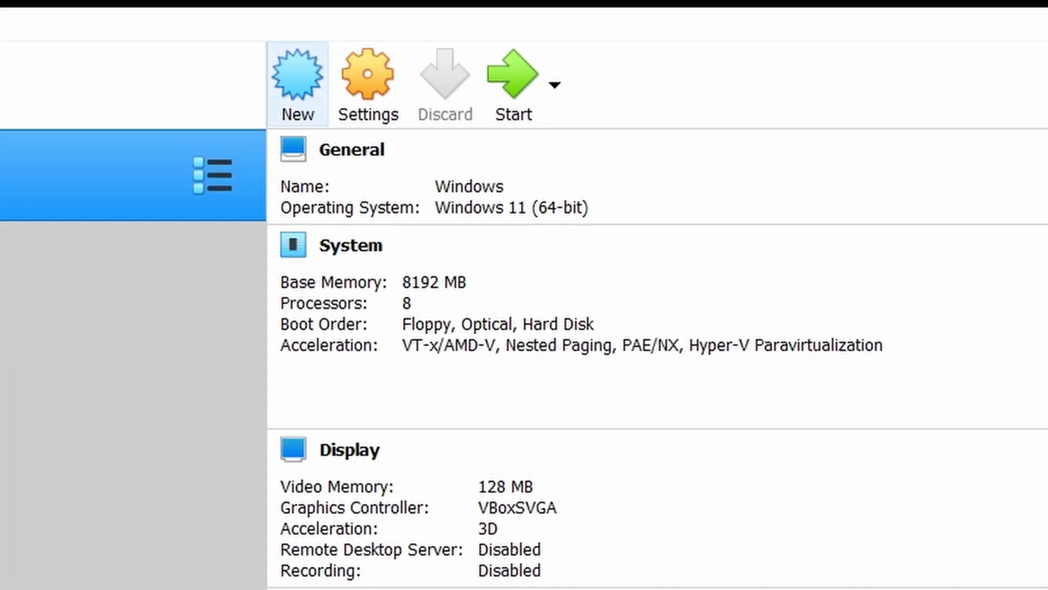
# Start a new VM named Ubuntu with 4096 MB of memory
pyautogui.click(297, 73)
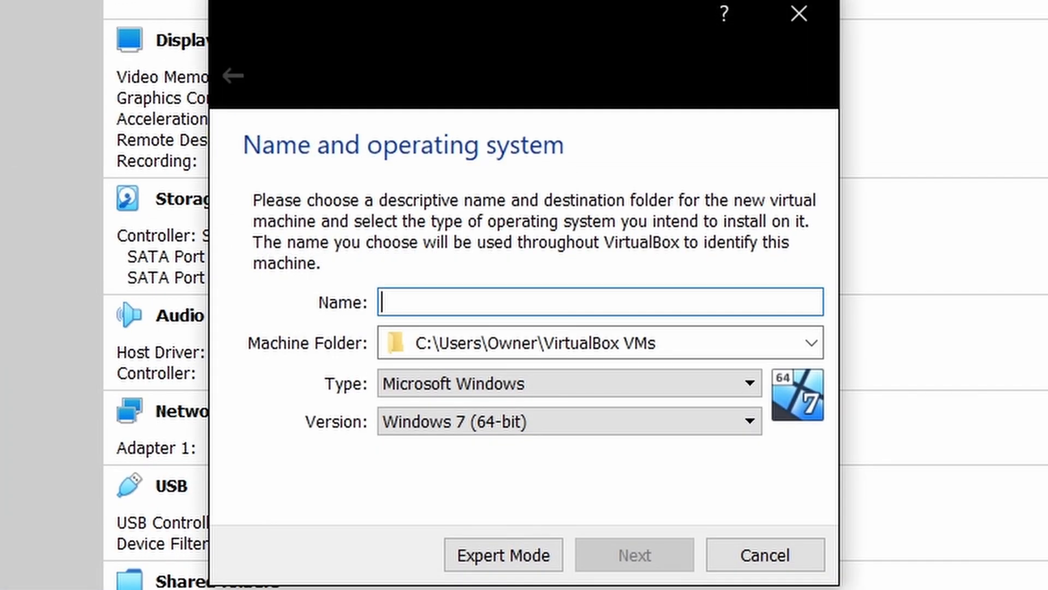
pyautogui.write('Ubuntu')
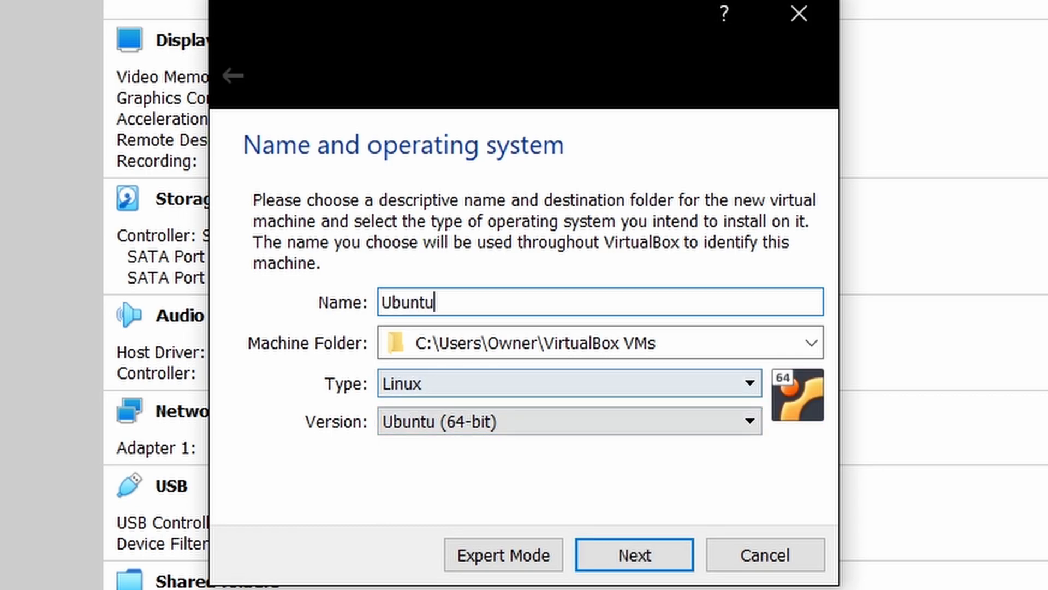
pyautogui.click(633, 555)
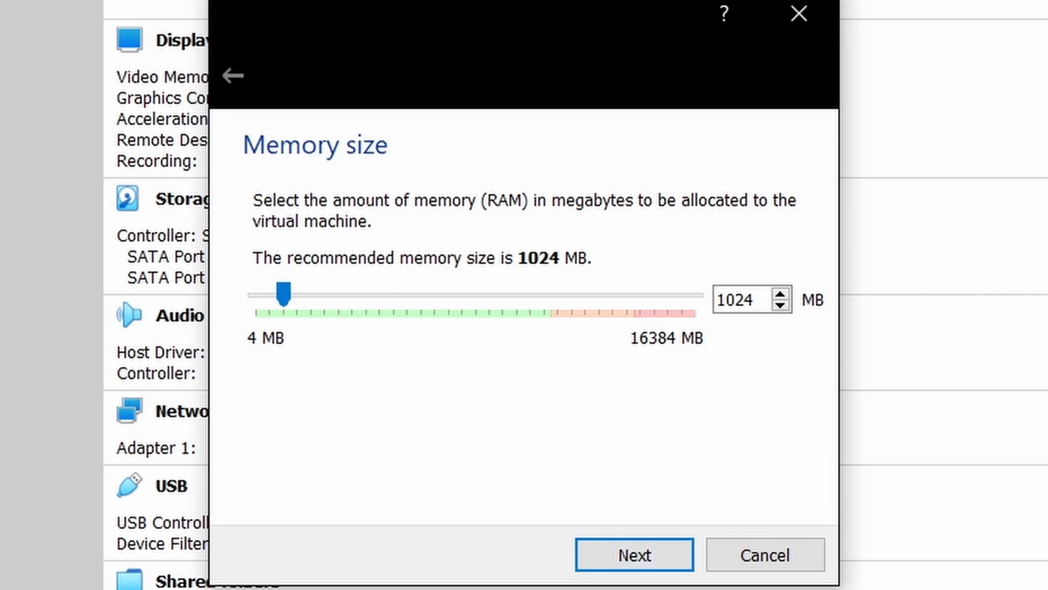
pyautogui.moveTo(283, 292); pyautogui.dragTo(366, 293)
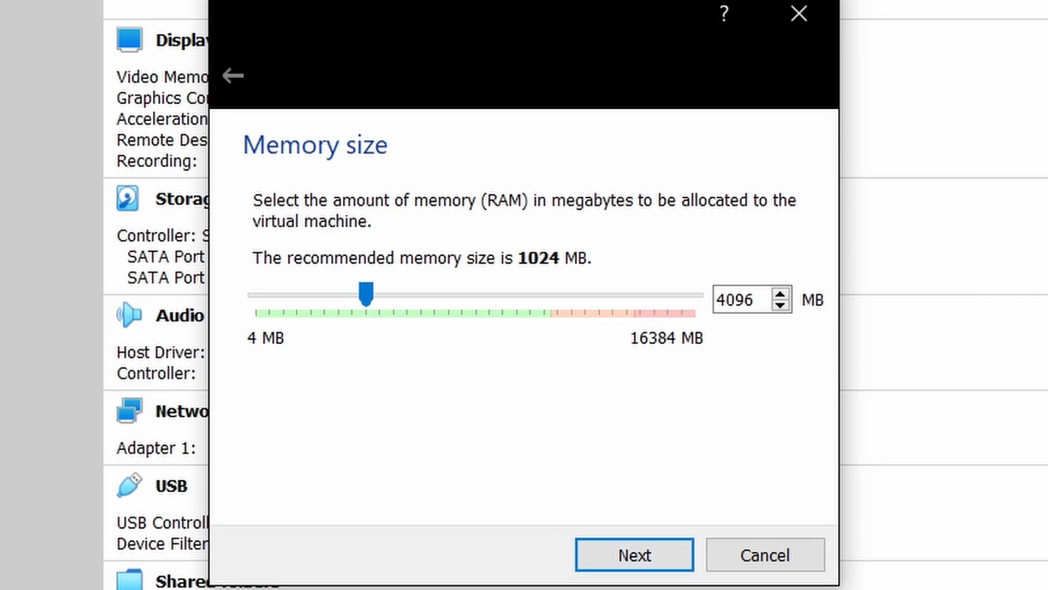
pyautogui.click(632, 555)
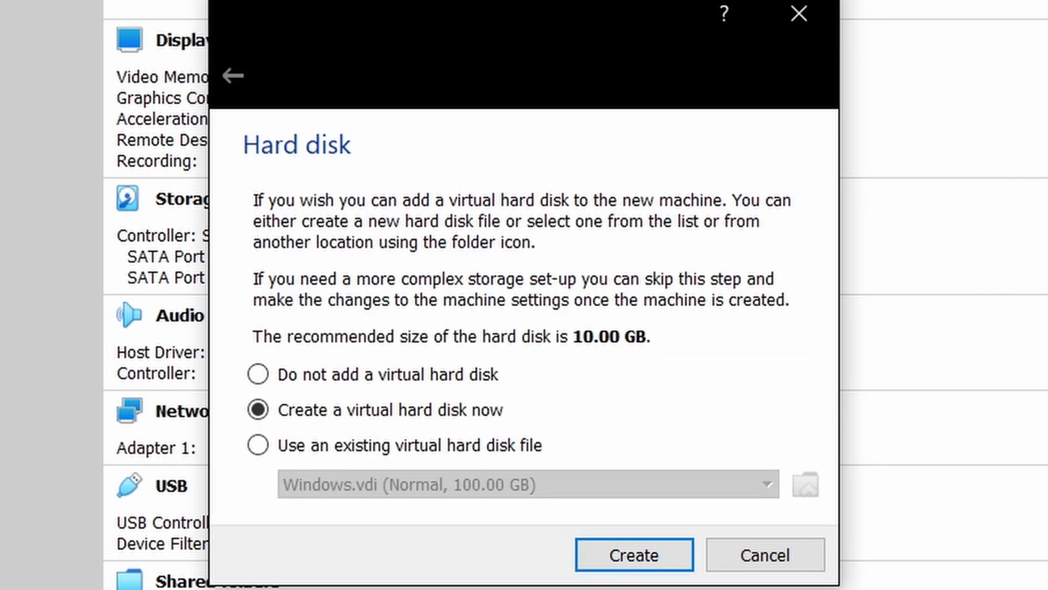
# Give it a new 40 GB VDI hard disk and create the machine
pyautogui.click(632, 554)
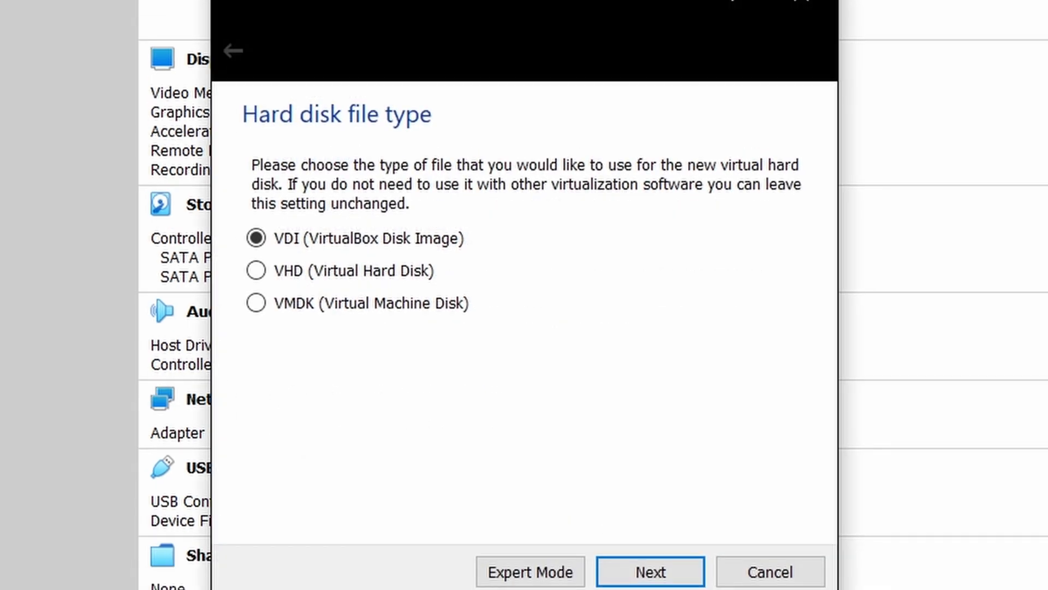
pyautogui.click(648, 571)
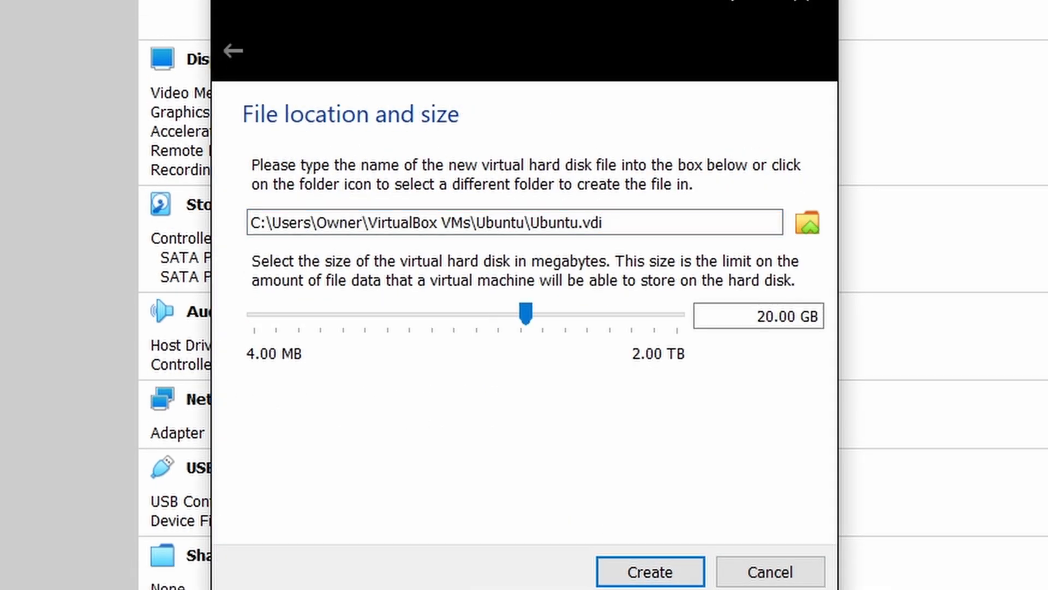
pyautogui.moveTo(525, 312); pyautogui.dragTo(548, 312)
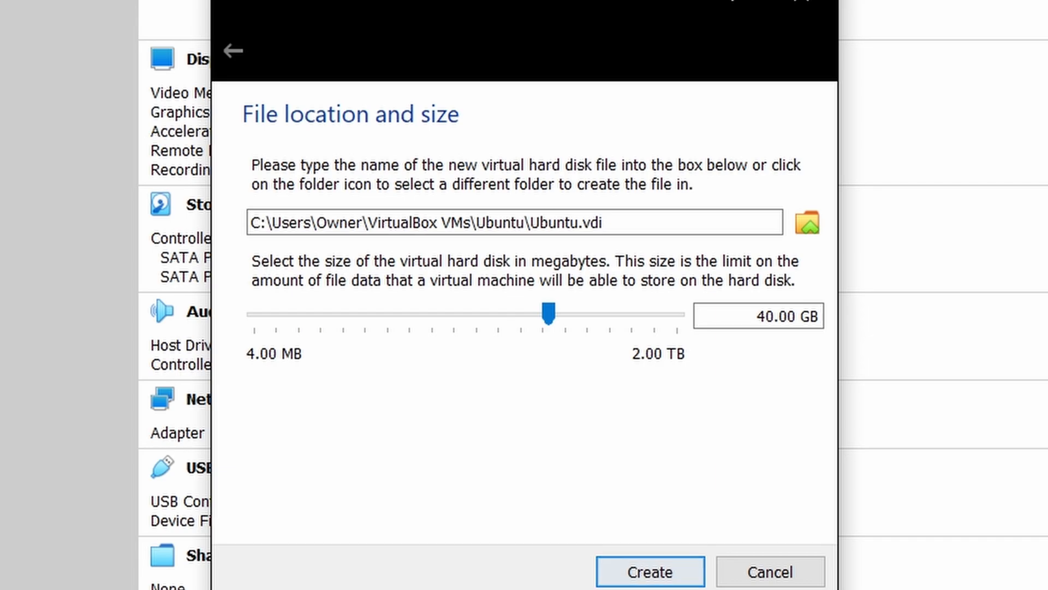
pyautogui.click(648, 571)
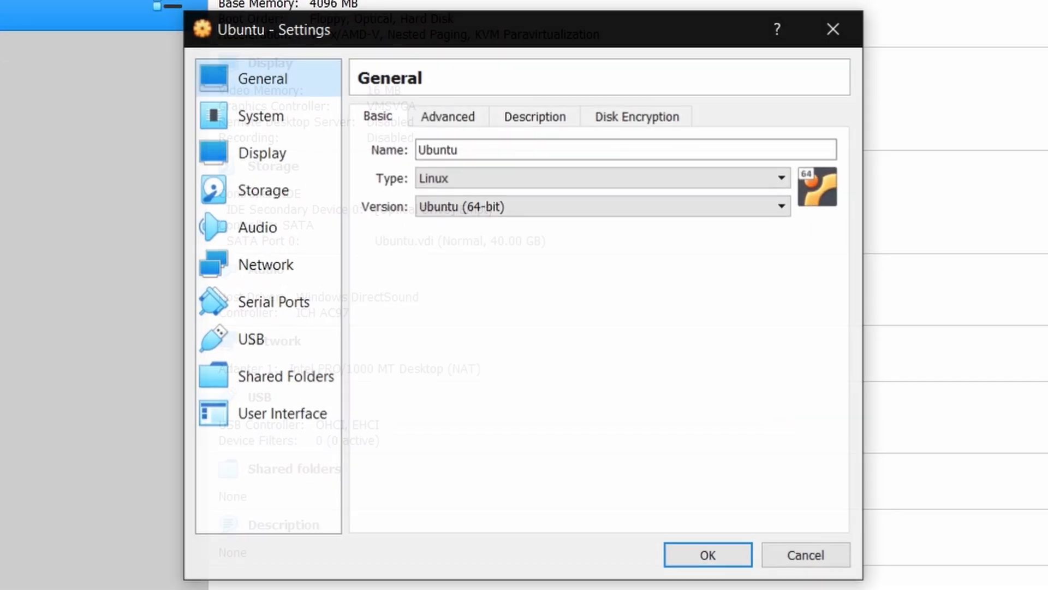
# Review System and Processor settings, then load the ubuntu-22.04.1 ISO into the optical drive
pyautogui.click(260, 115)
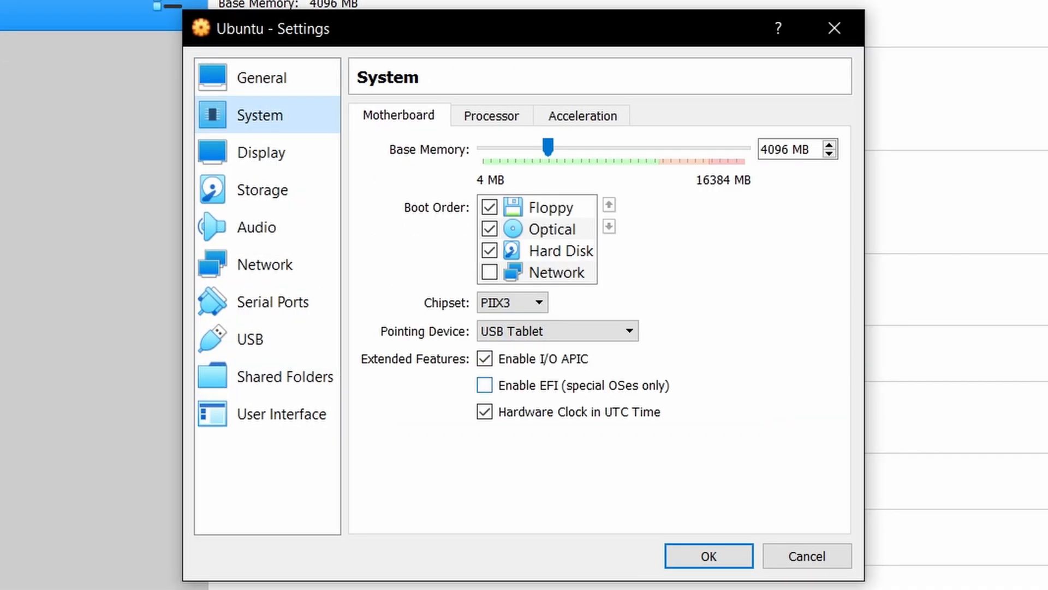
pyautogui.click(490, 115)
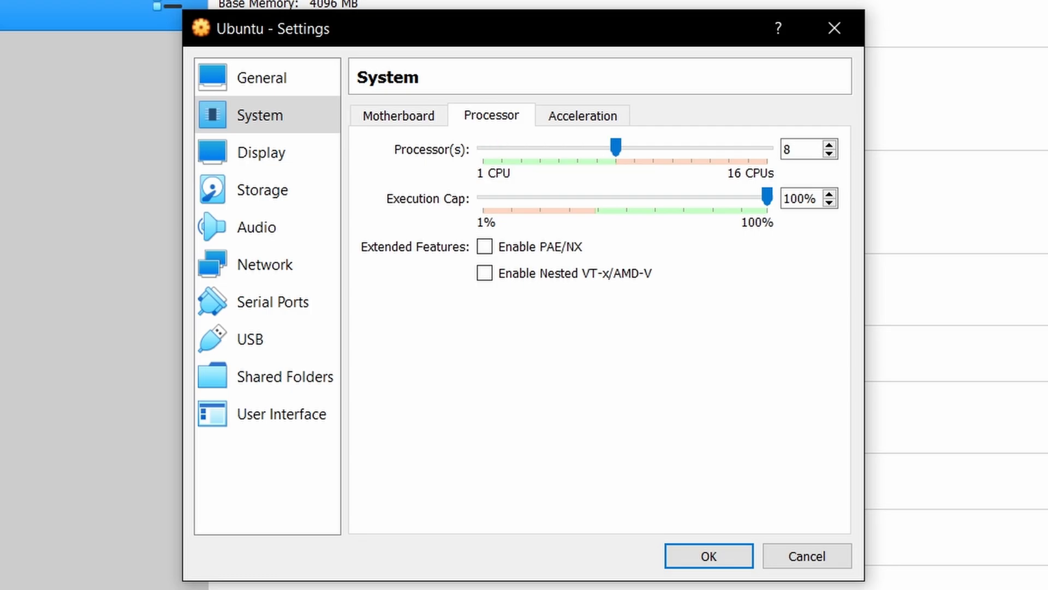
pyautogui.click(582, 115)
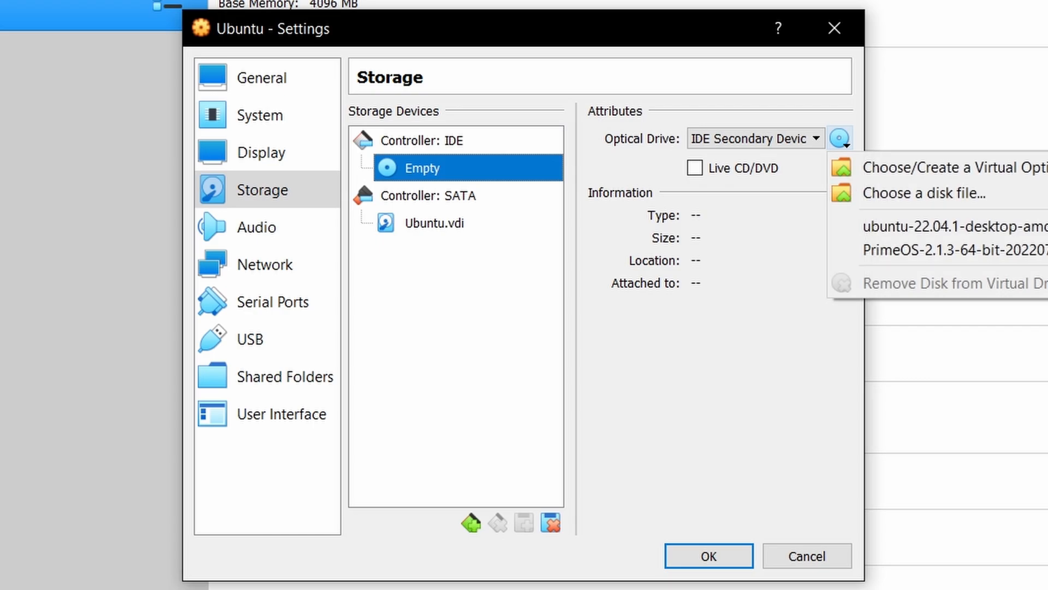
pyautogui.click(707, 556)
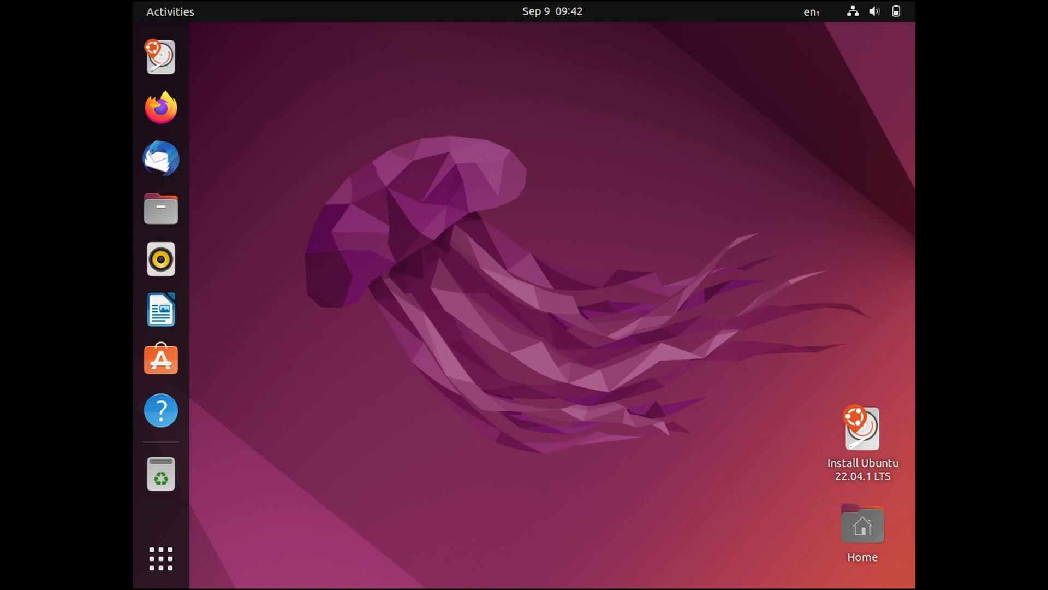
# Launch Install Ubuntu, keep English (US) layout and enable third-party software
pyautogui.click(862, 429)
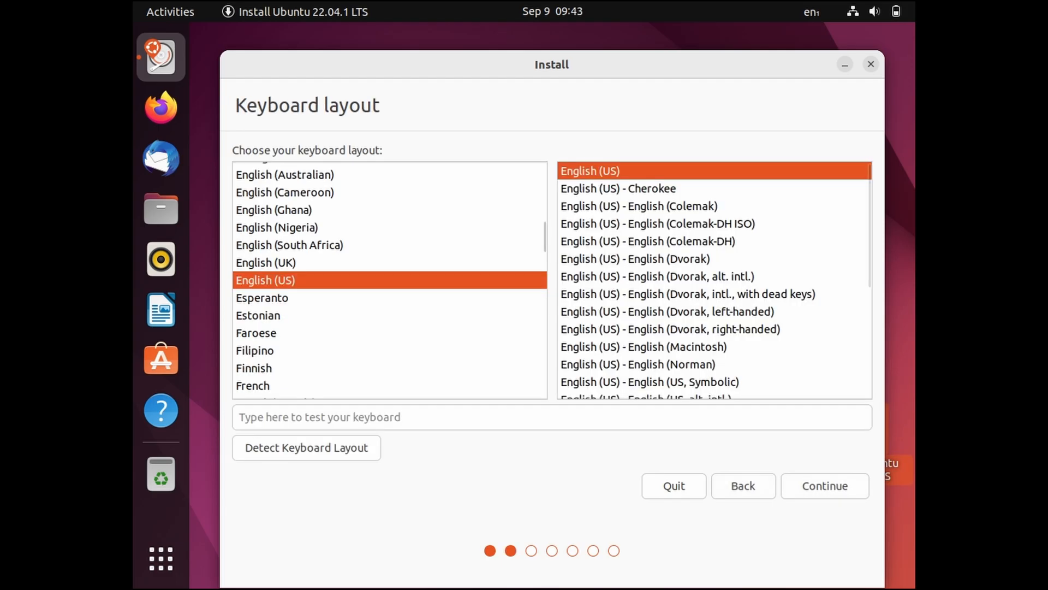
pyautogui.click(824, 485)
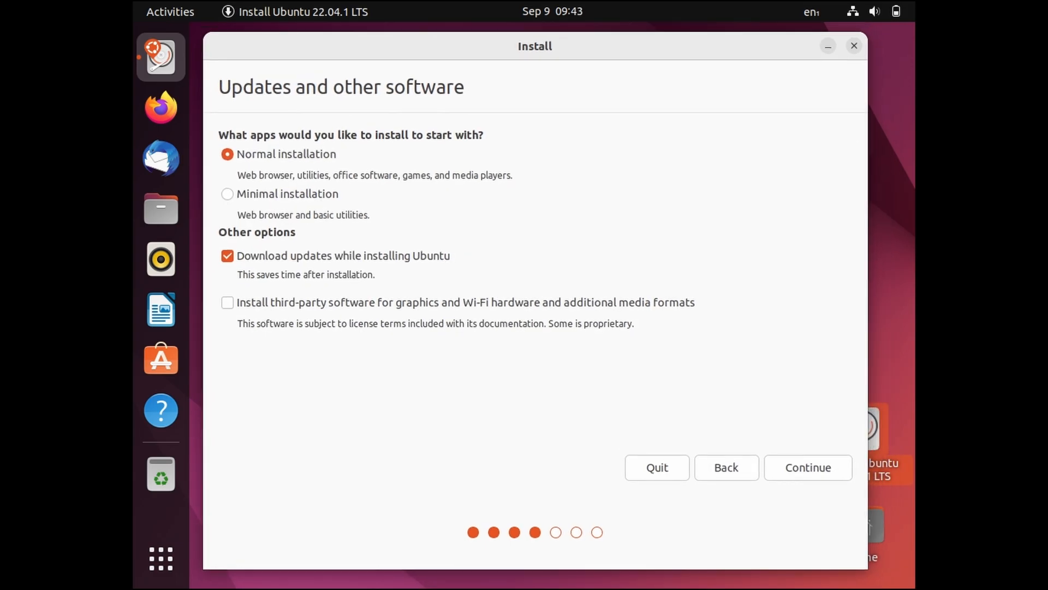
pyautogui.click(227, 302)
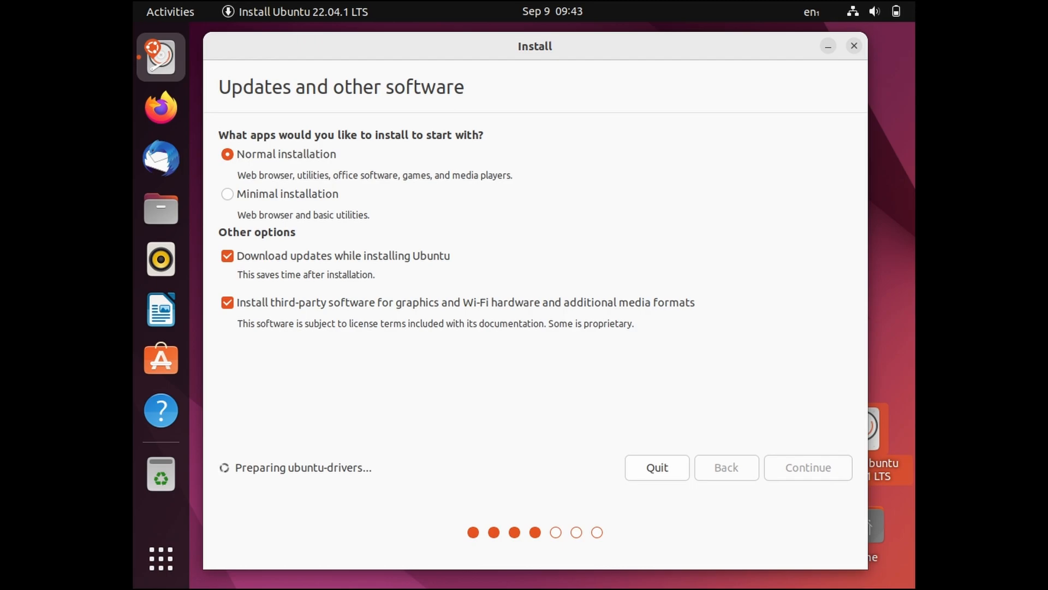
pyautogui.click(806, 466)
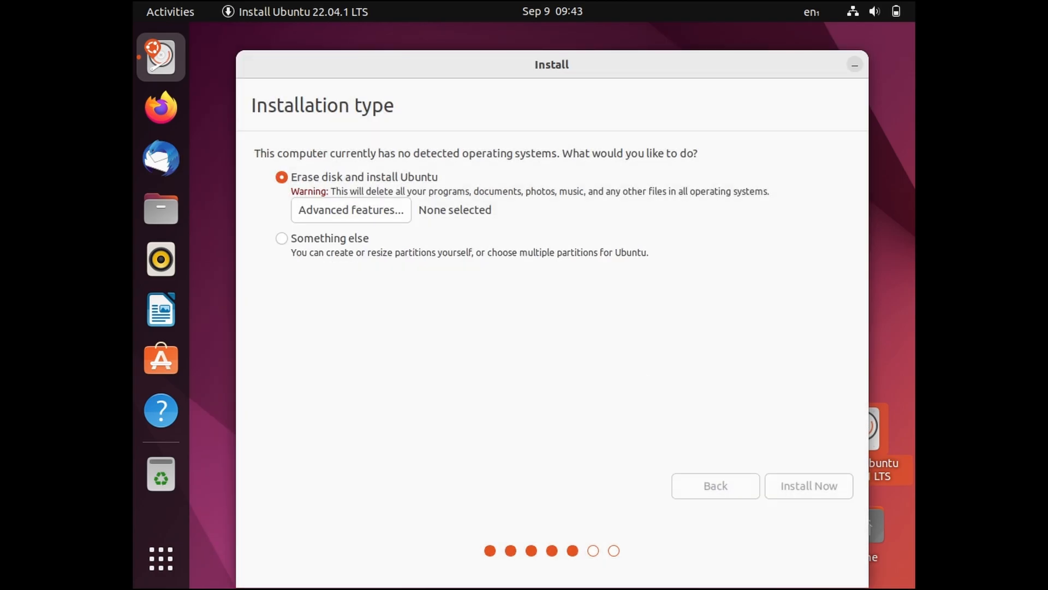
# Erase the disk, accept Kolkata as location, submit the user account and let installation finish
pyautogui.click(808, 485)
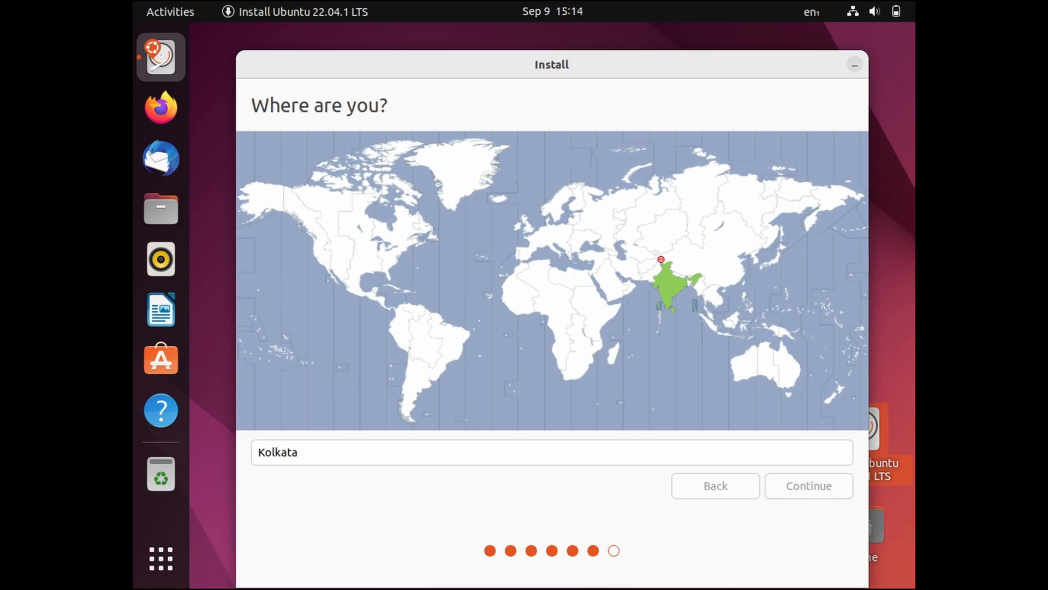
pyautogui.click(808, 485)
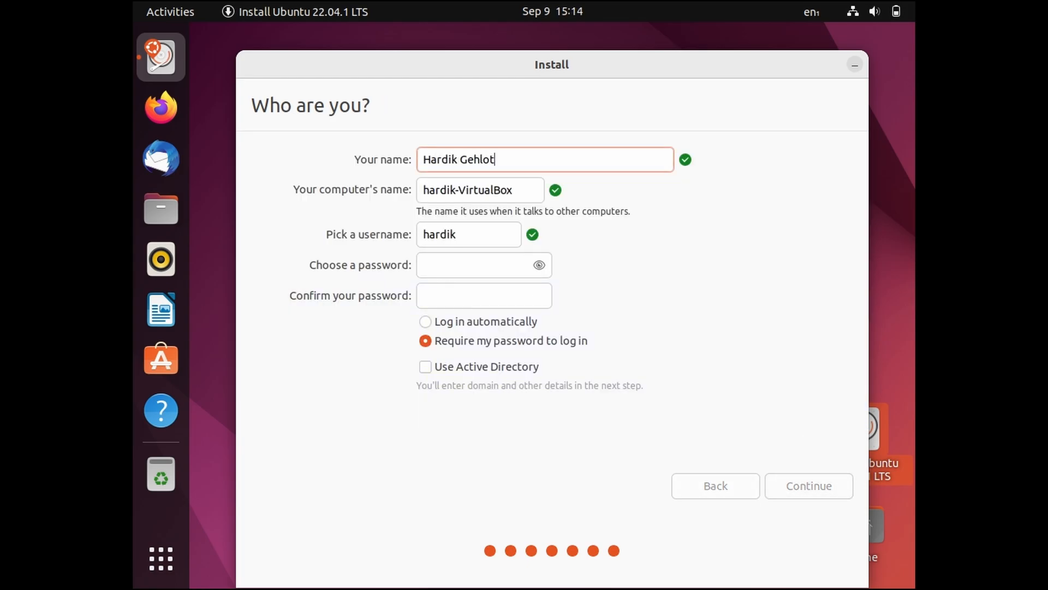
pyautogui.click(424, 321)
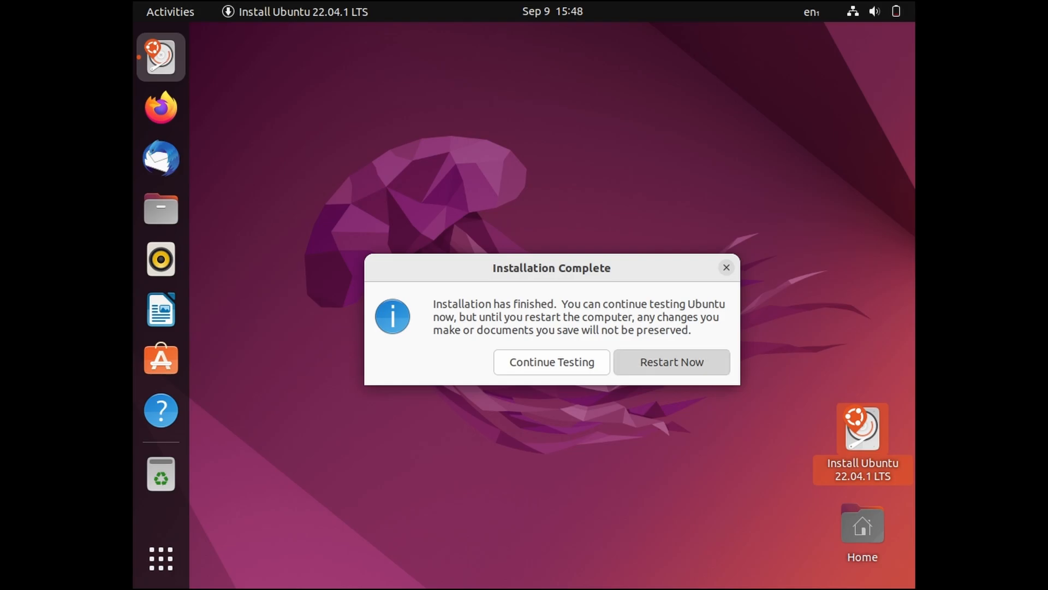
# Restart the VM into the newly installed Ubuntu desktop
pyautogui.click(670, 362)
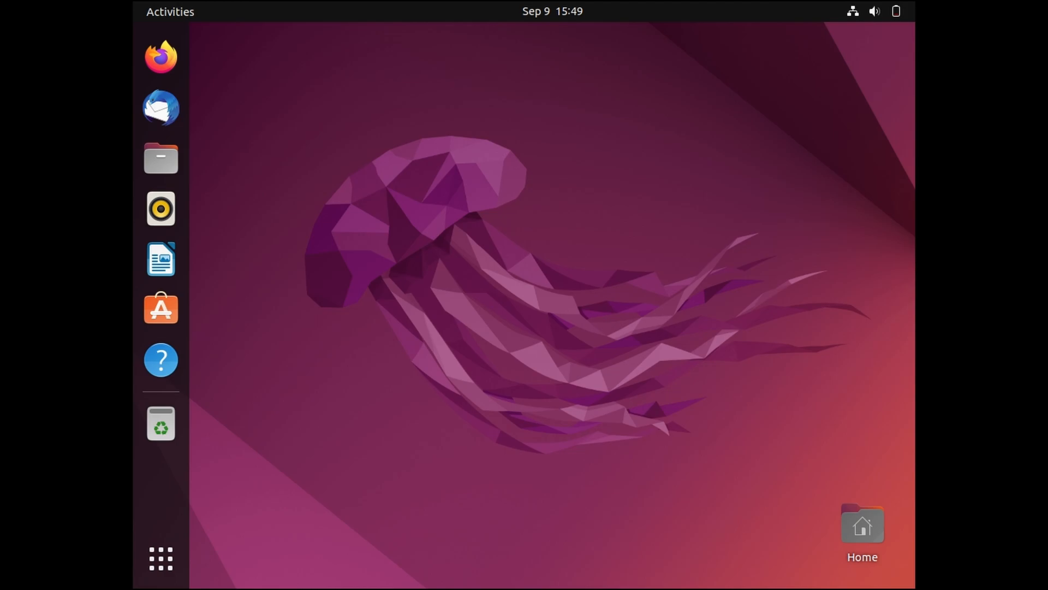
# Set the display resolution to 1920 × 1080 (16:9) in Settings and keep the change
pyautogui.click(874, 11)
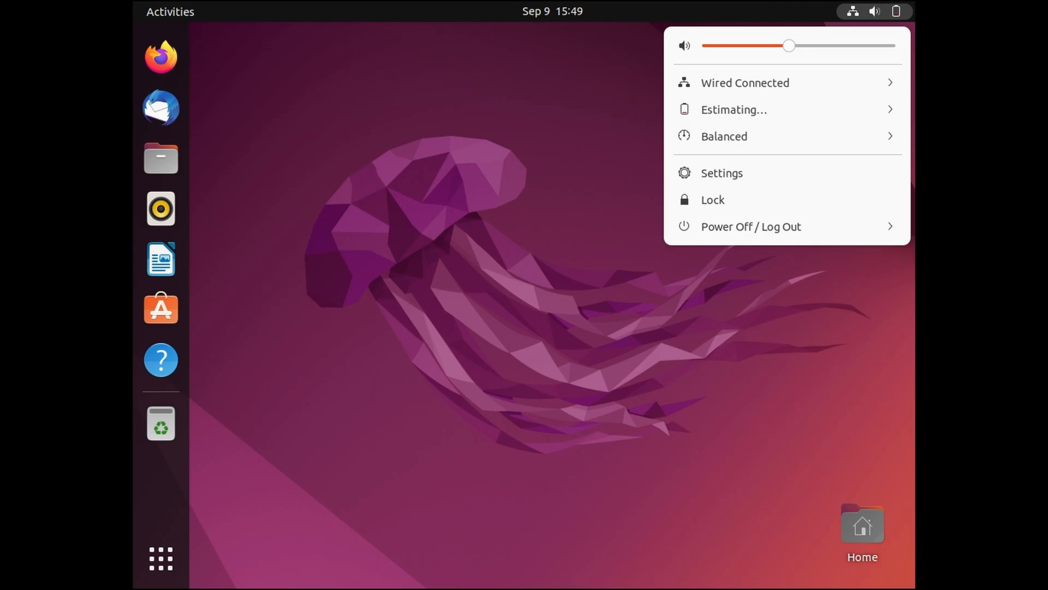
pyautogui.click(721, 173)
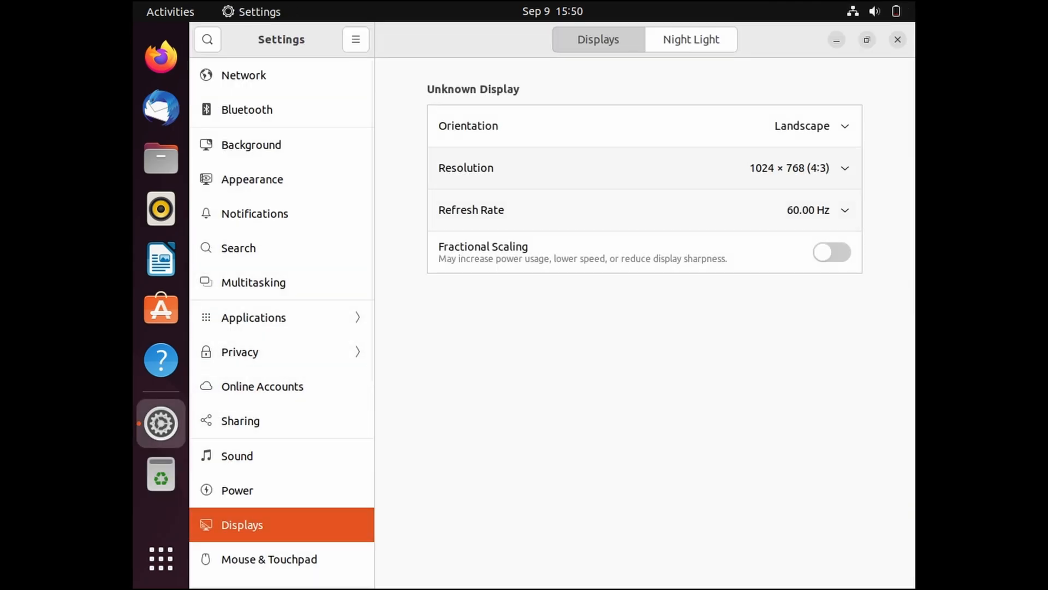
pyautogui.click(844, 168)
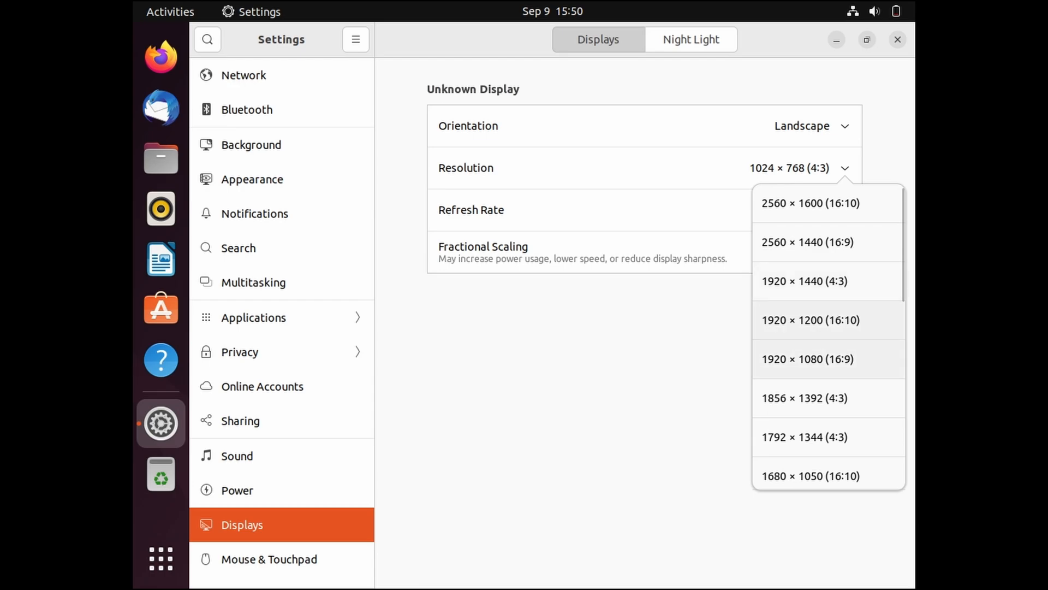
pyautogui.click(807, 359)
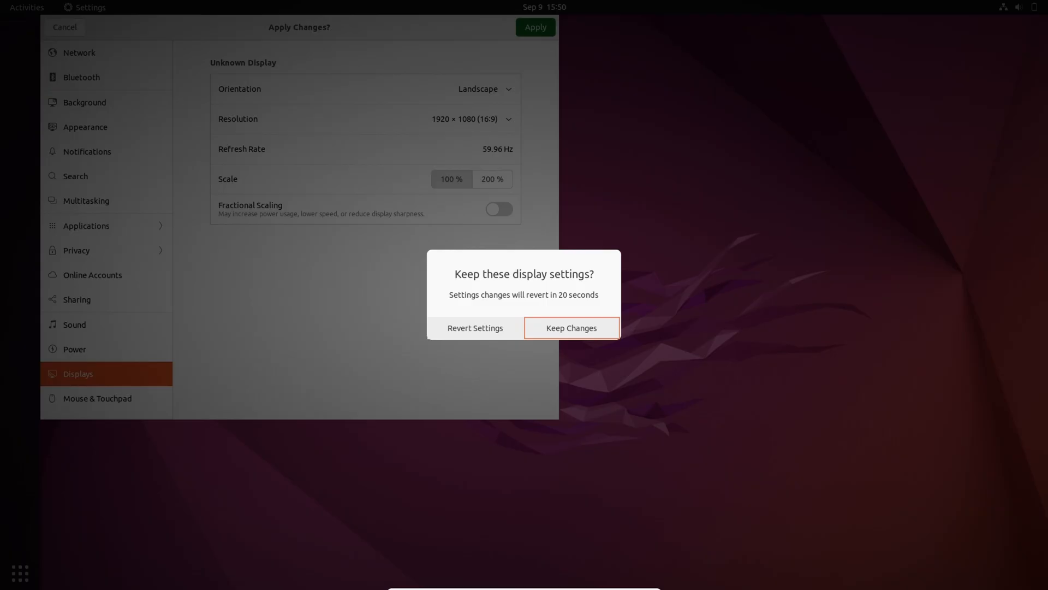
pyautogui.click(571, 328)
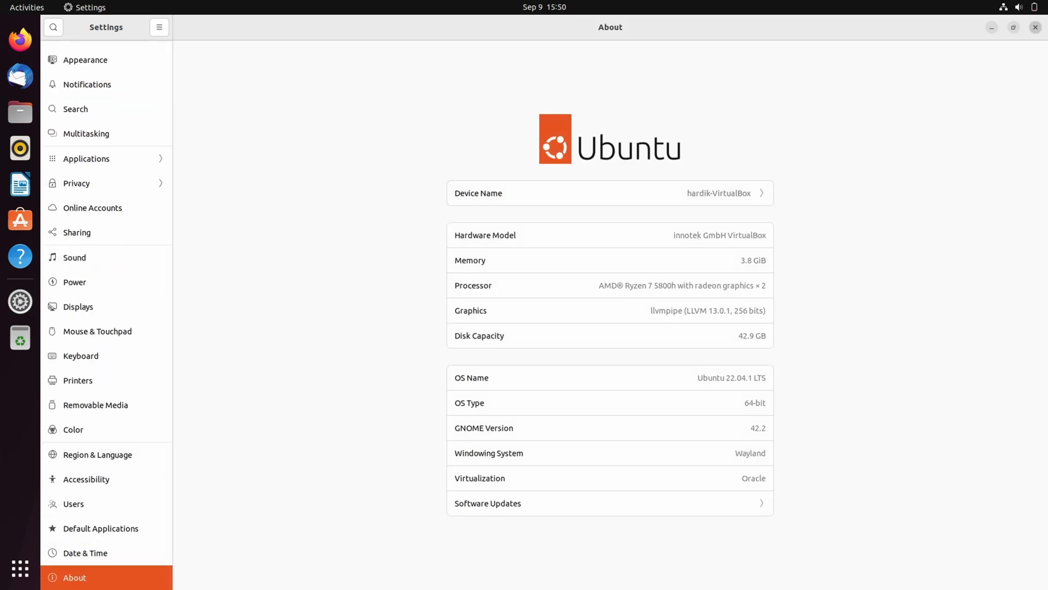
# Close Settings and postpone the Software Updater prompt
pyautogui.click(487, 502)
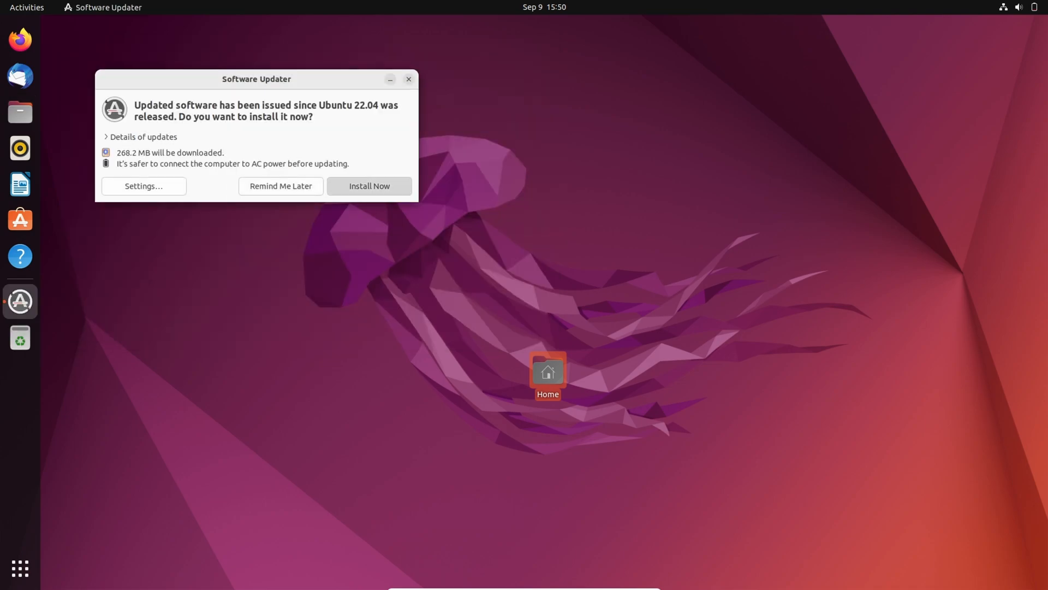
pyautogui.click(407, 79)
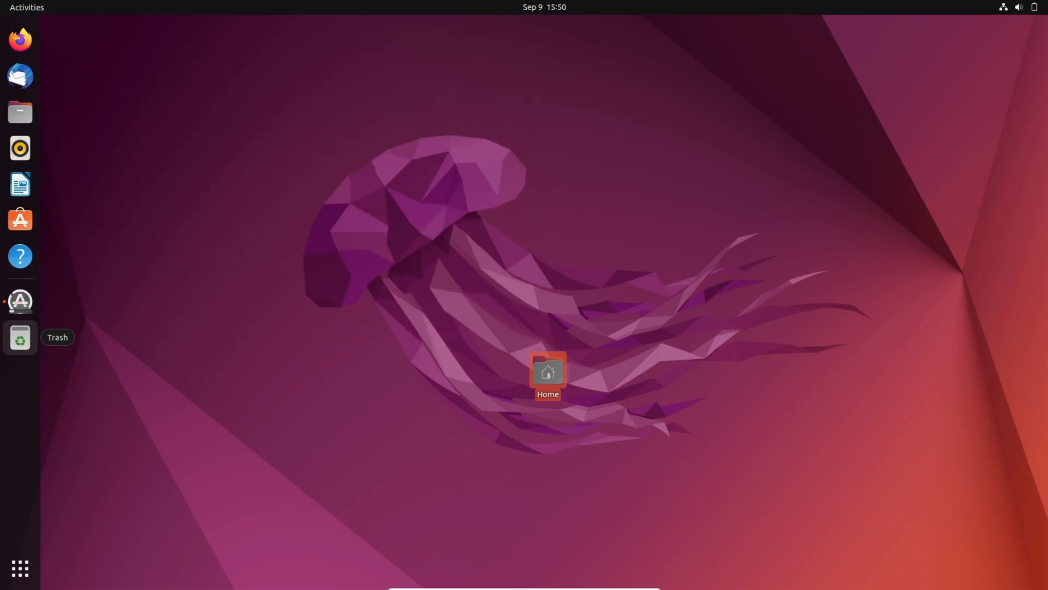
pyautogui.moveTo(19, 185)
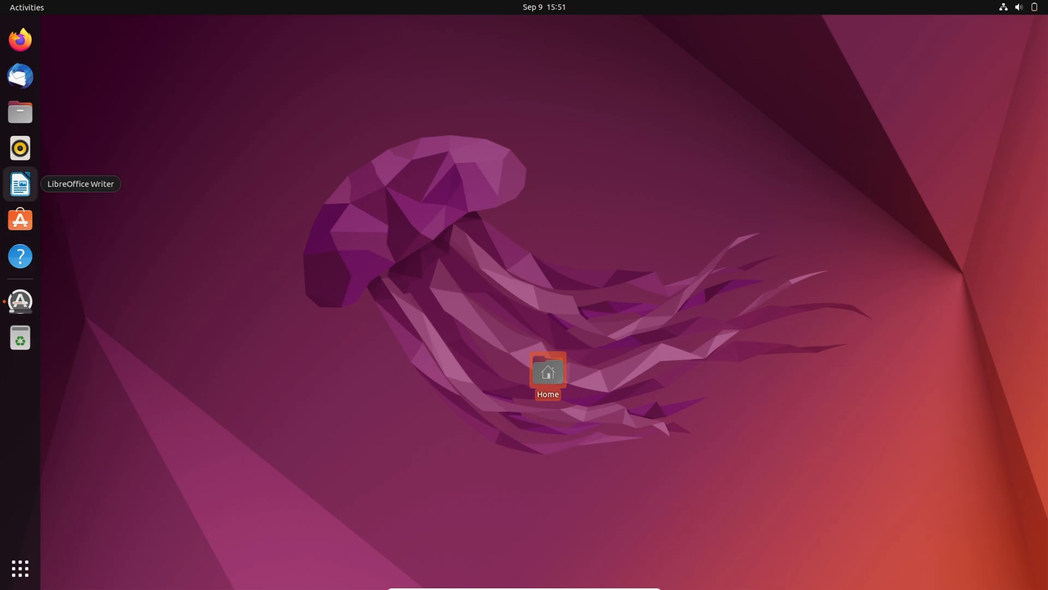
# Launch and close LibreOffice Writer, then Firefox, returning to the bare desktop
pyautogui.click(20, 183)
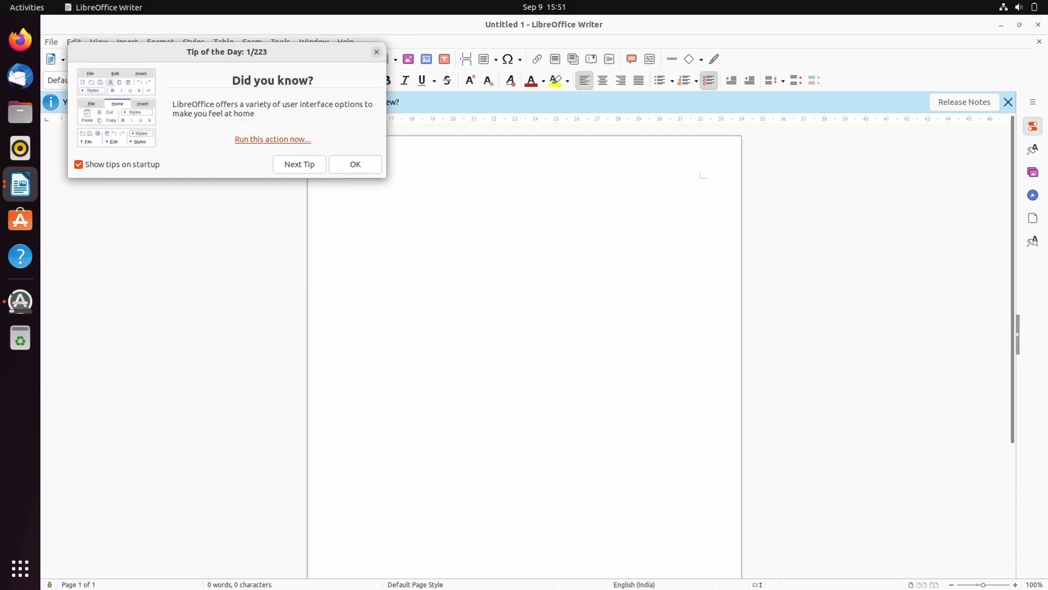
pyautogui.click(355, 165)
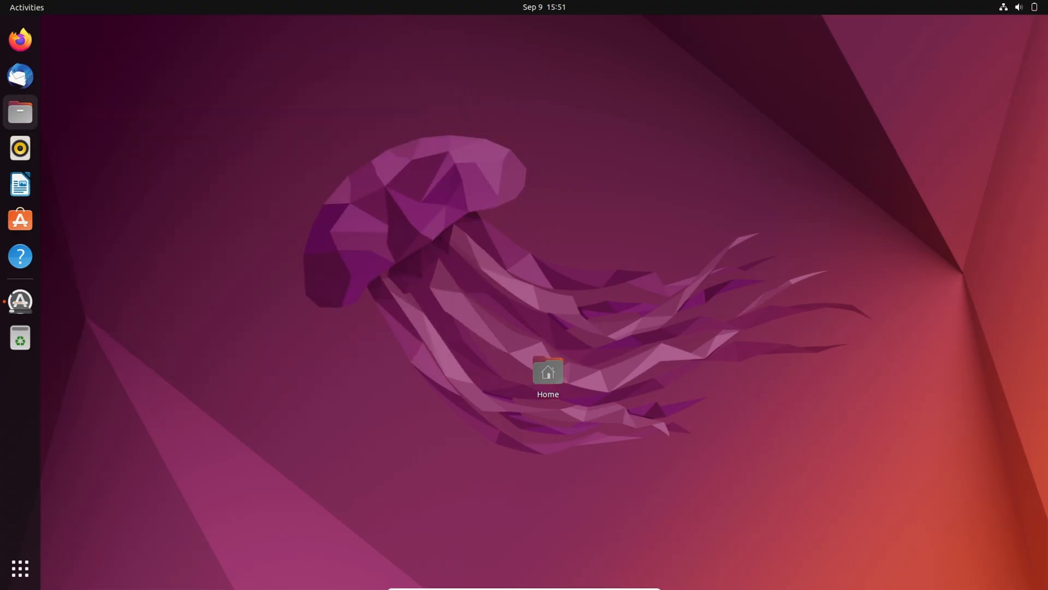
pyautogui.click(20, 39)
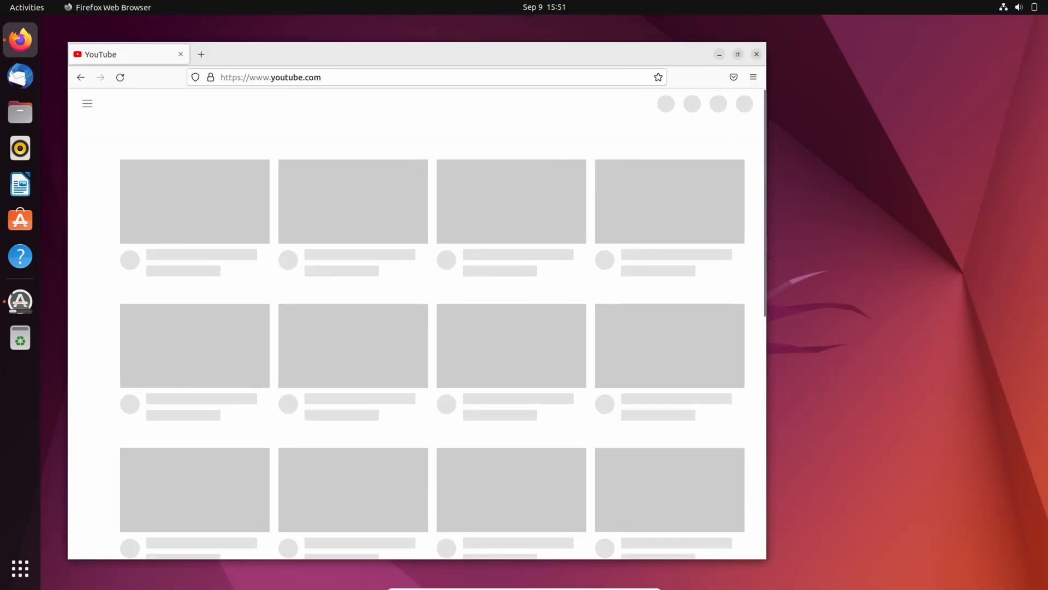
pyautogui.click(756, 55)
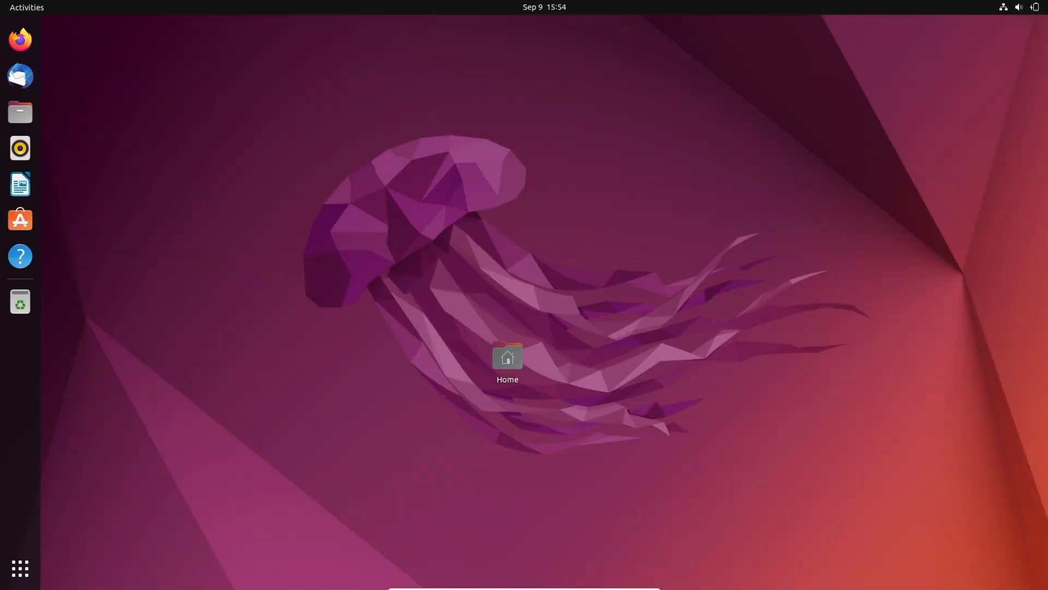
pyautogui.click(20, 219)
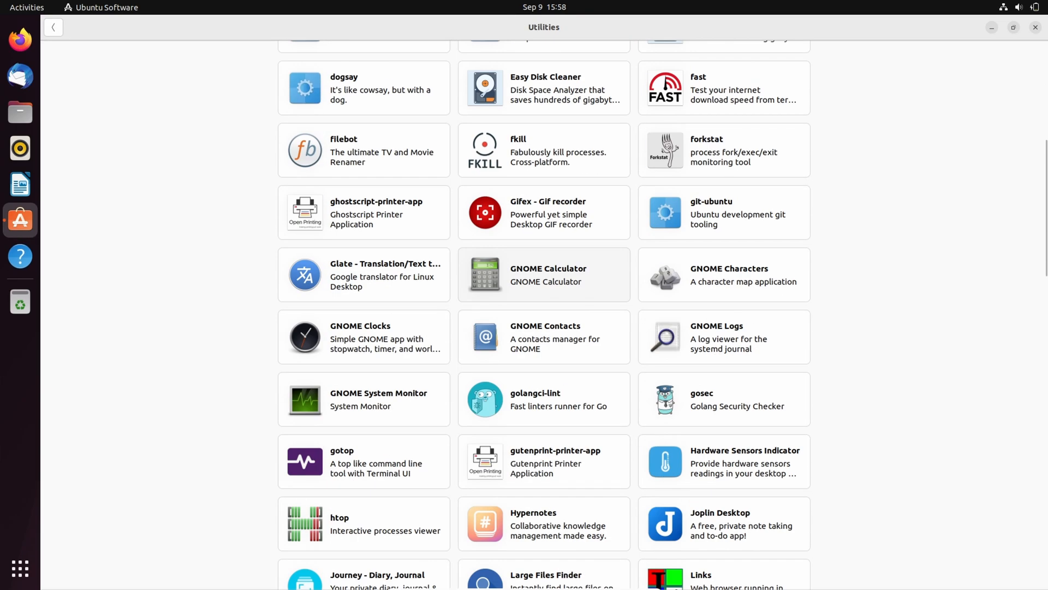
pyautogui.click(53, 26)
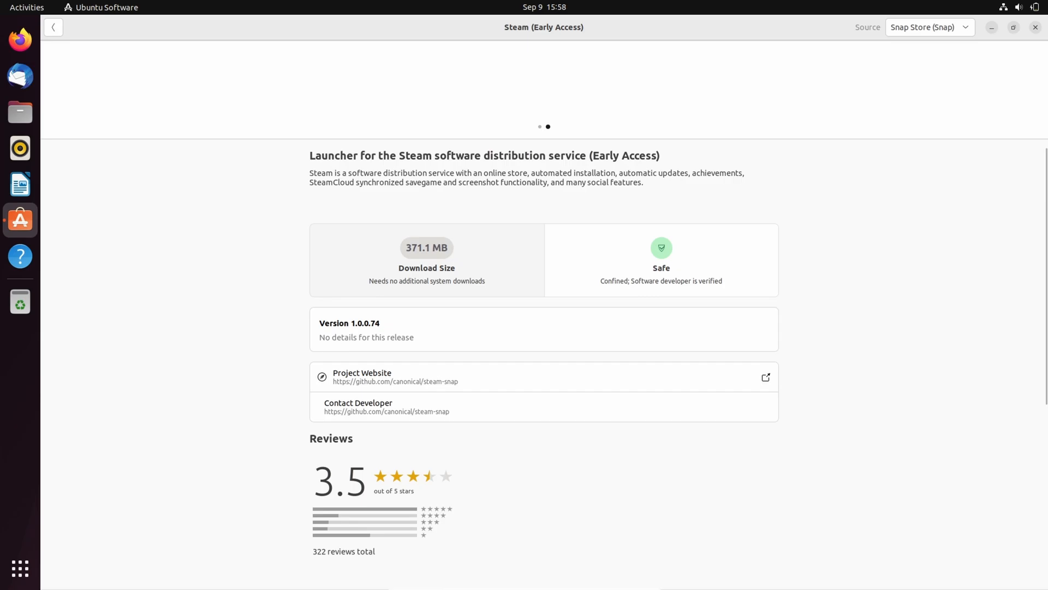
pyautogui.click(53, 26)
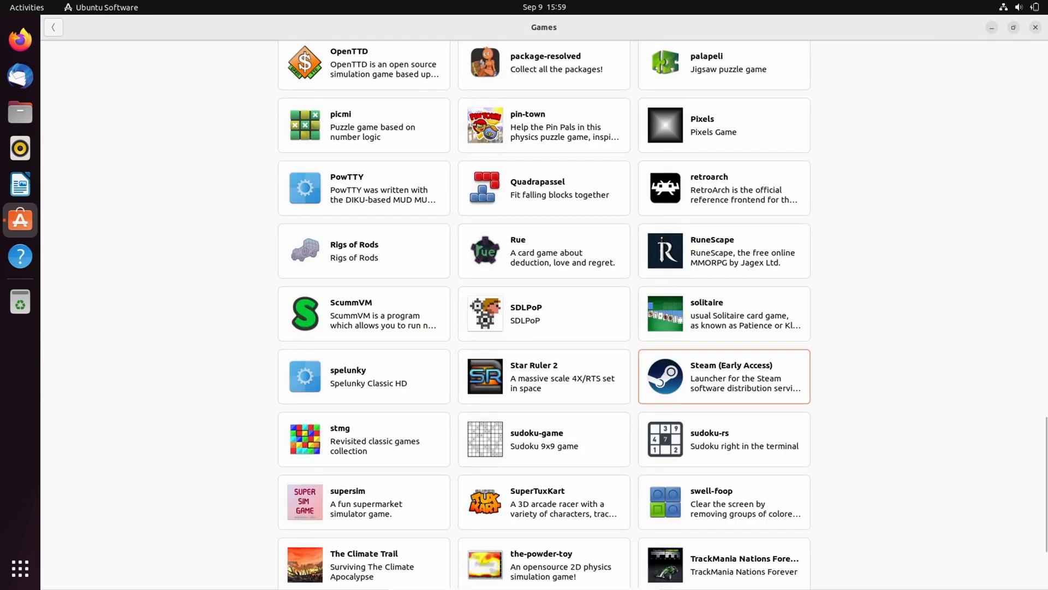
pyautogui.scroll(-3)
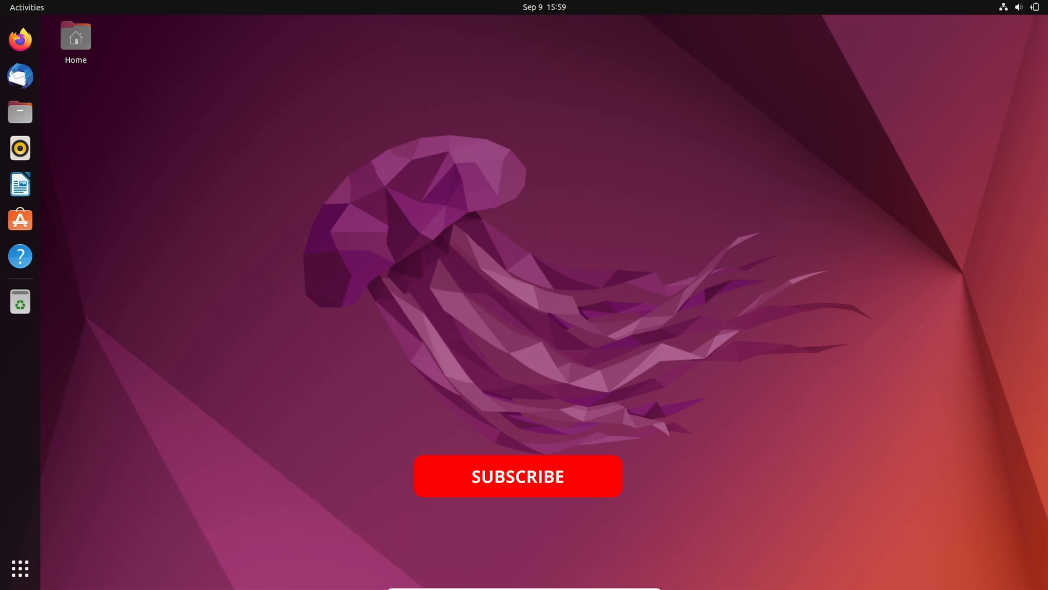
pyautogui.click(518, 476)
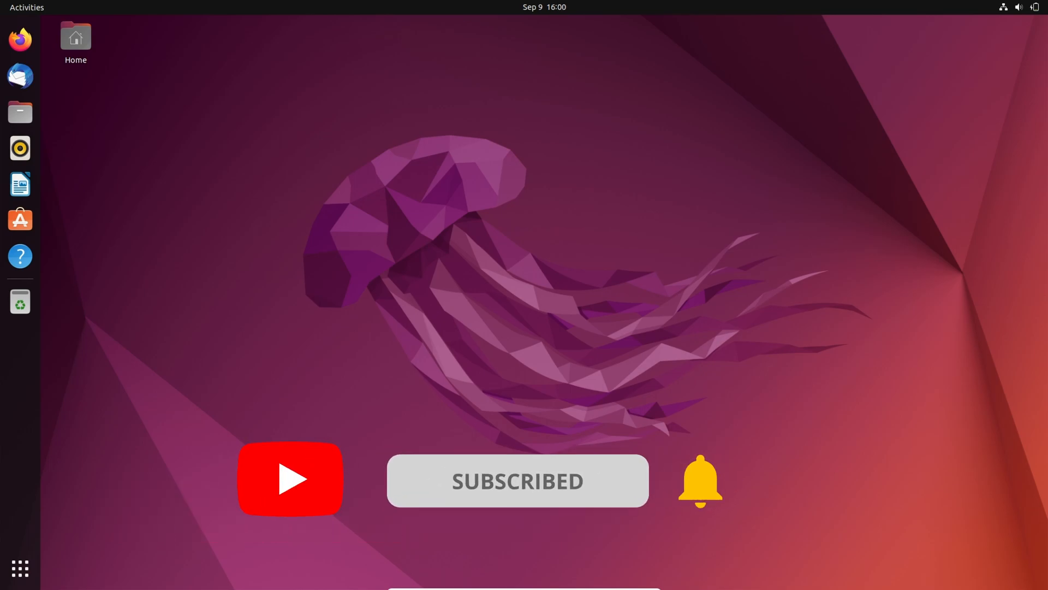